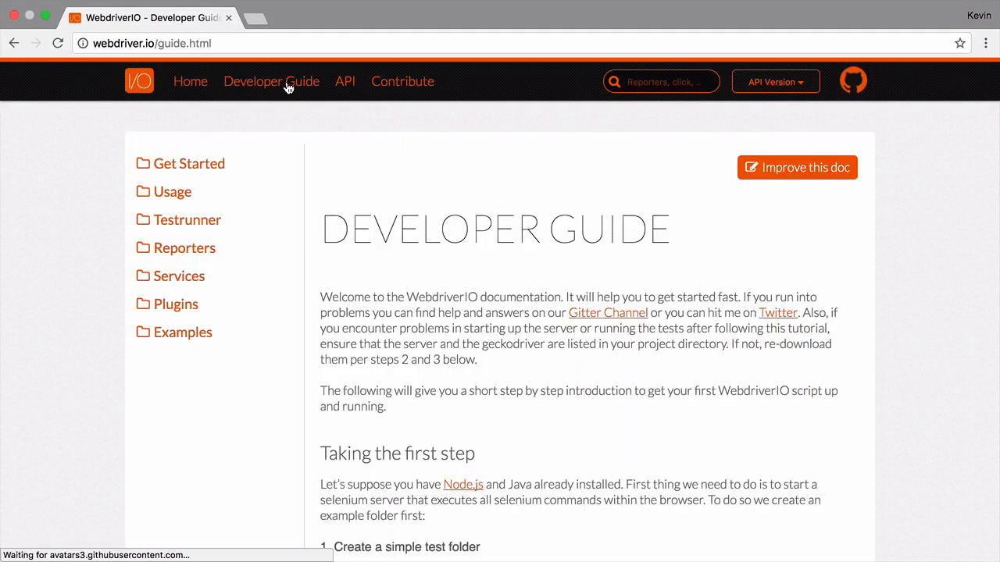
# - Scroll the WebdriverIO Developer Guide down to step 6, the test.js example code
pyautogui.scroll(-3)
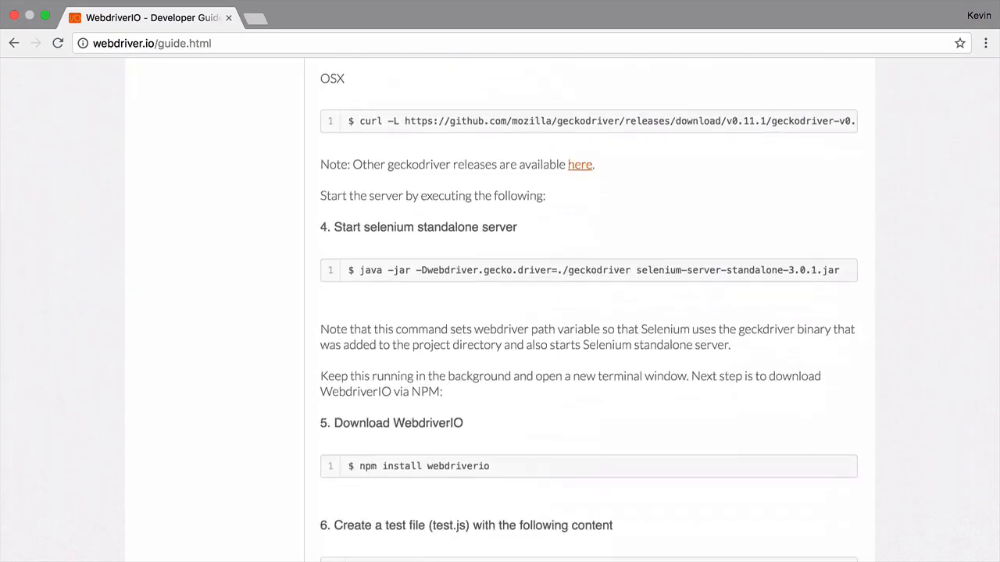
pyautogui.scroll(-3)
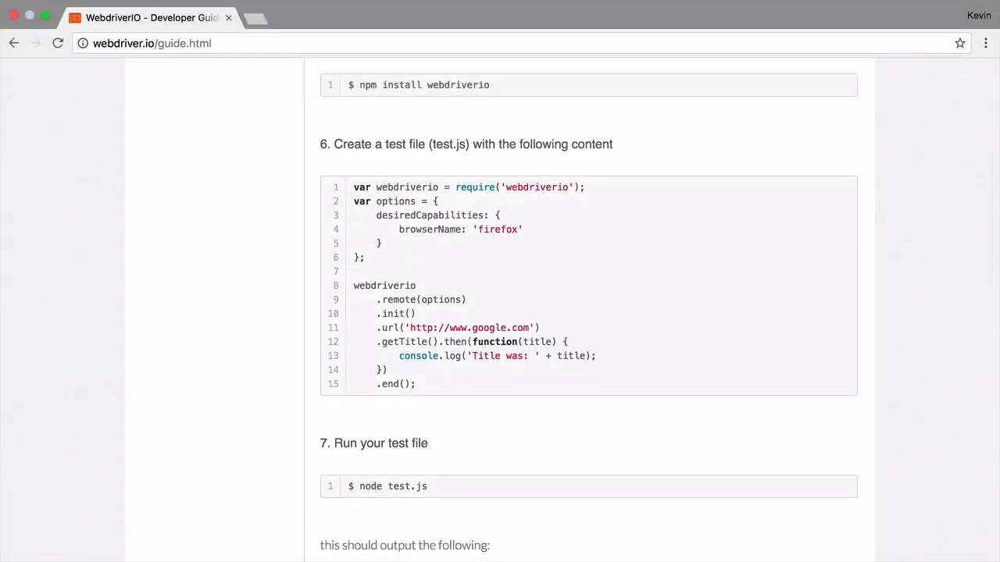
pyautogui.scroll(-3)
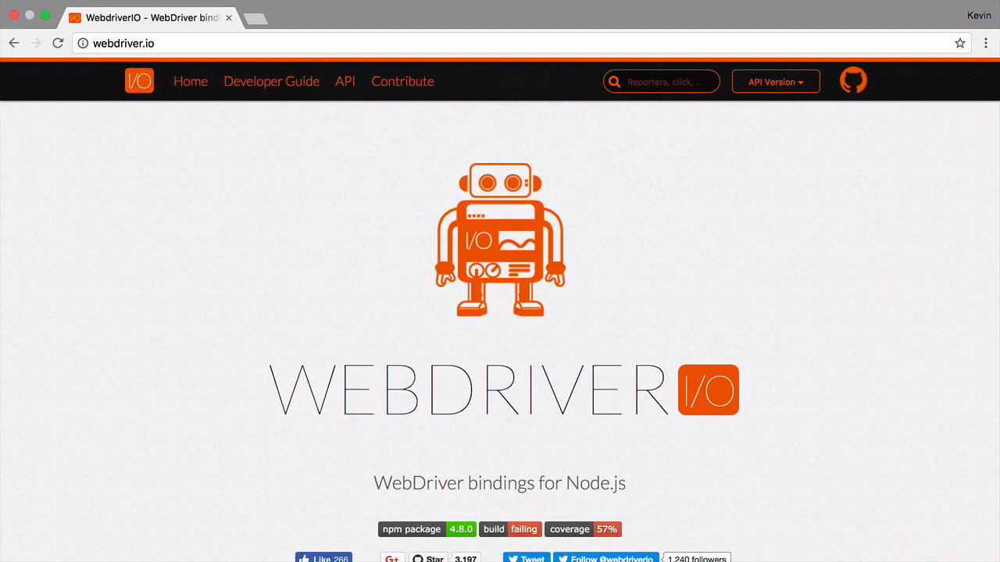
# - Scroll to 'WebdriverIO as standalone package' and bring up copy options on its code example
pyautogui.scroll(-3)
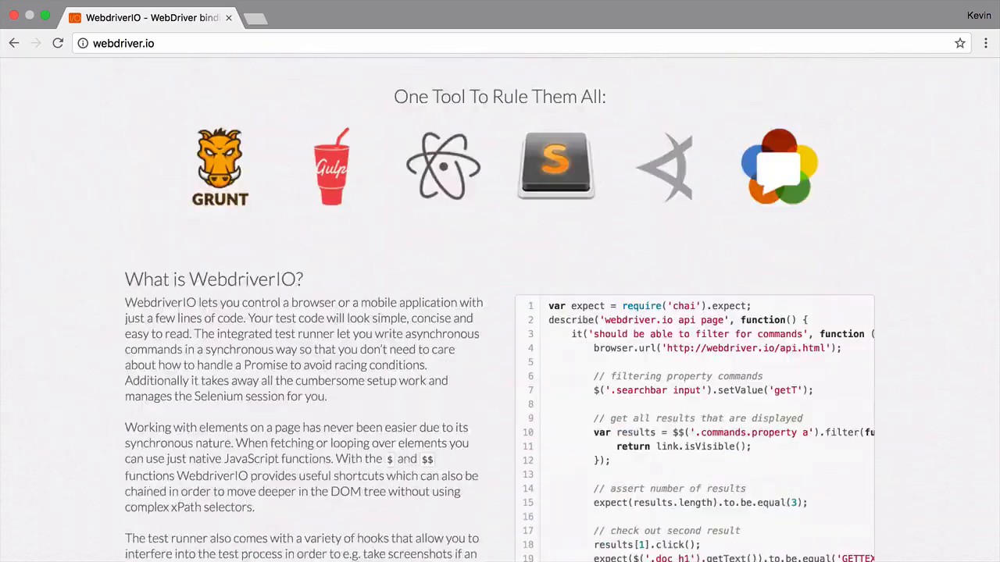
pyautogui.scroll(-3)
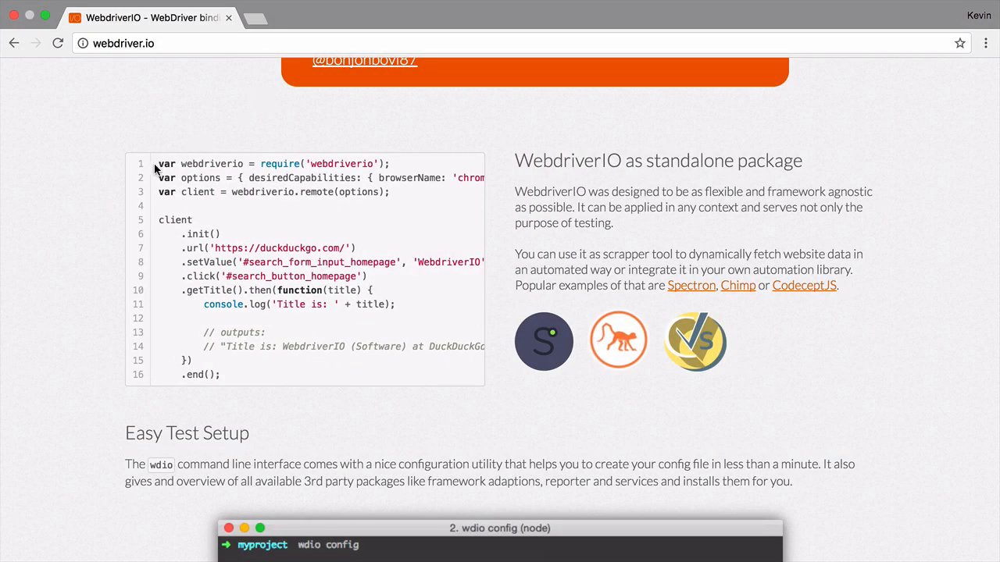
pyautogui.rightClick(305, 234)
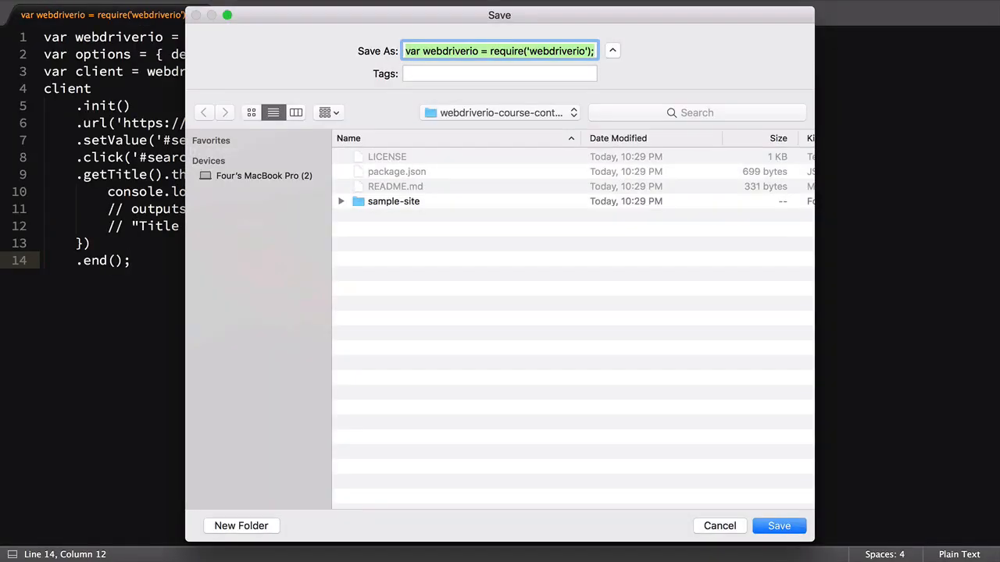
# - Save the pasted DuckDuckGo script as example.js, then browse the guide's Configuration page
pyautogui.write('example.js')
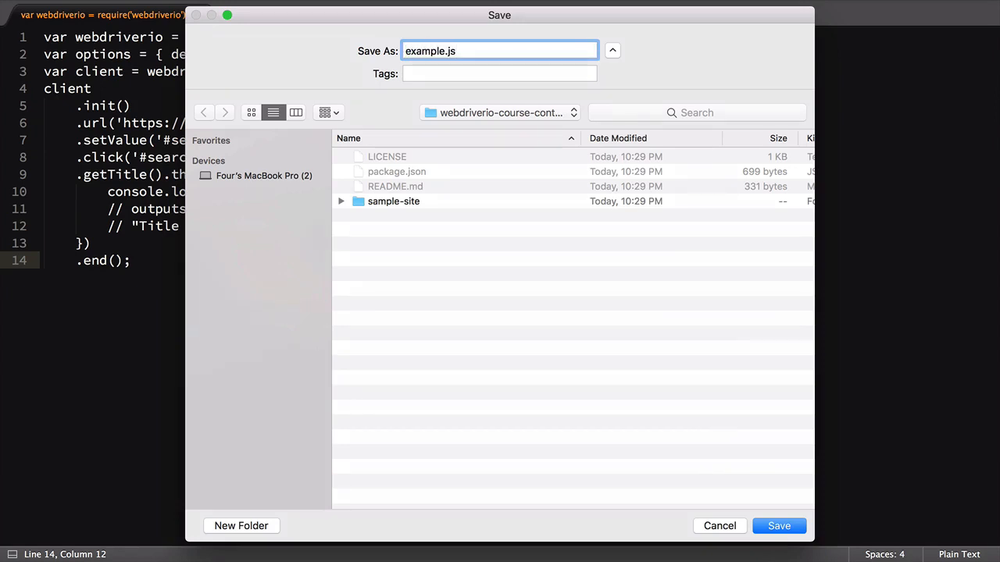
pyautogui.click(779, 526)
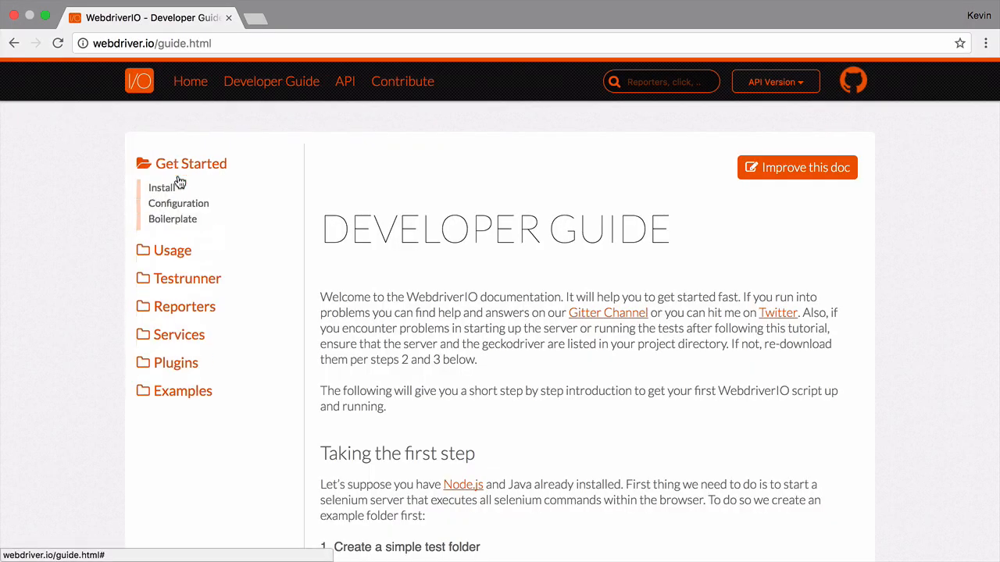
pyautogui.click(178, 203)
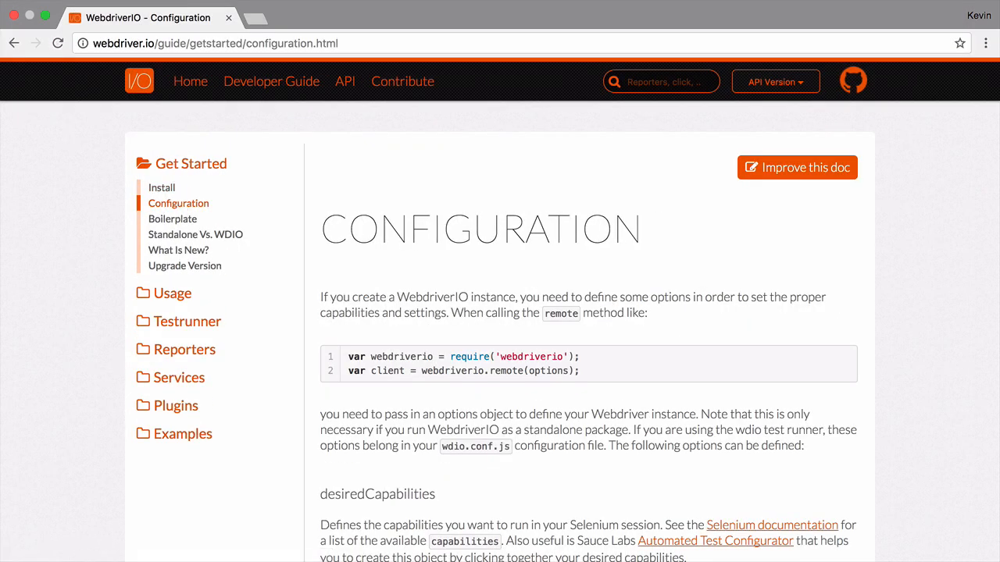
pyautogui.scroll(-3)
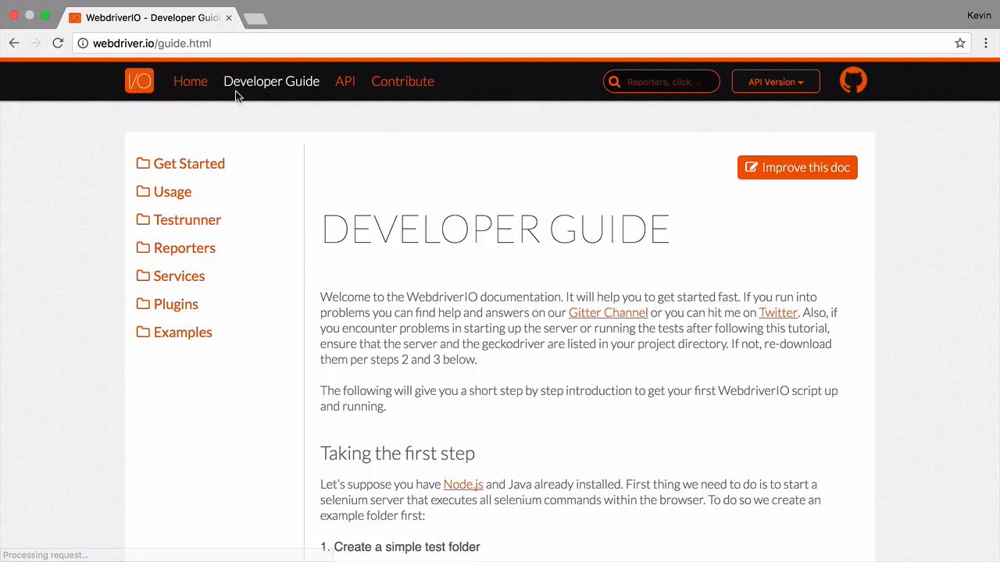
# - Open Usage > Selectors in the guide and read down to 'Element with certain text'
pyautogui.click(172, 191)
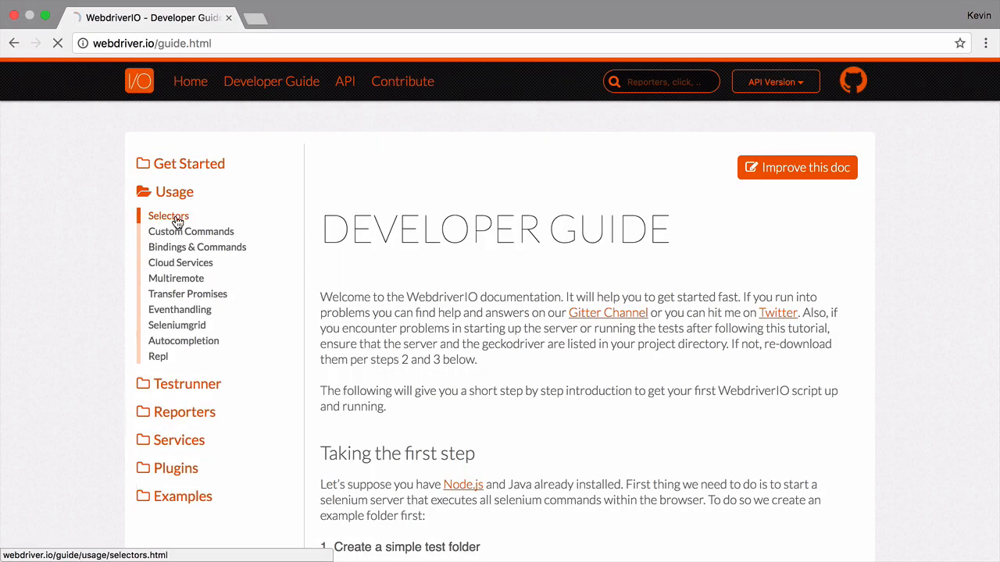
pyautogui.click(169, 215)
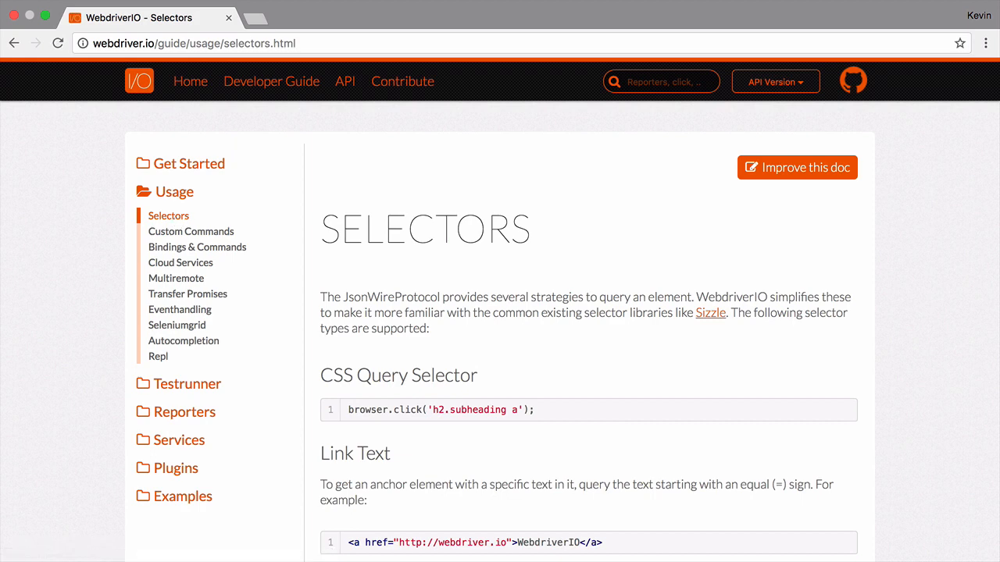
pyautogui.scroll(-3)
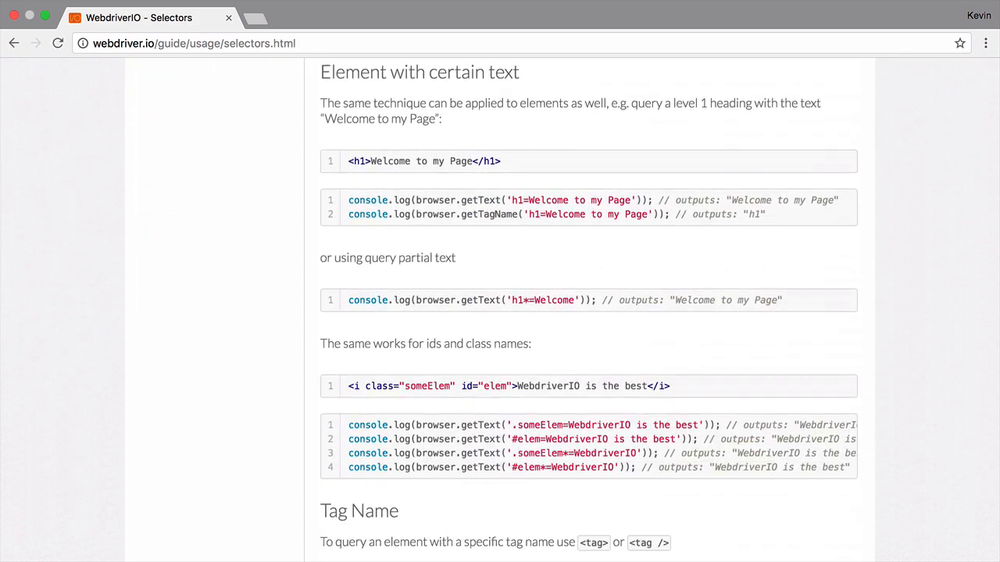
pyautogui.scroll(-3)
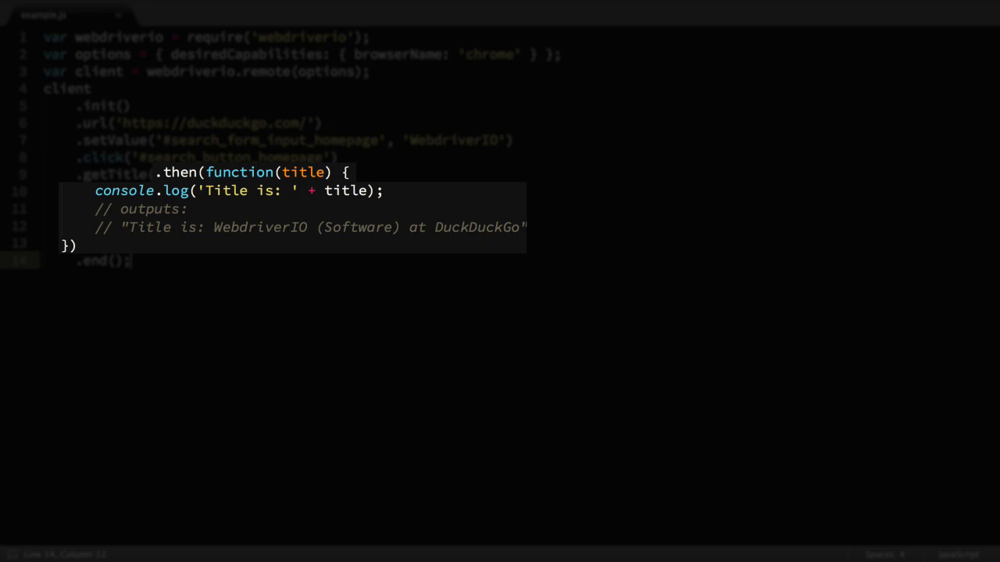
pyautogui.doubleClick(178, 172)
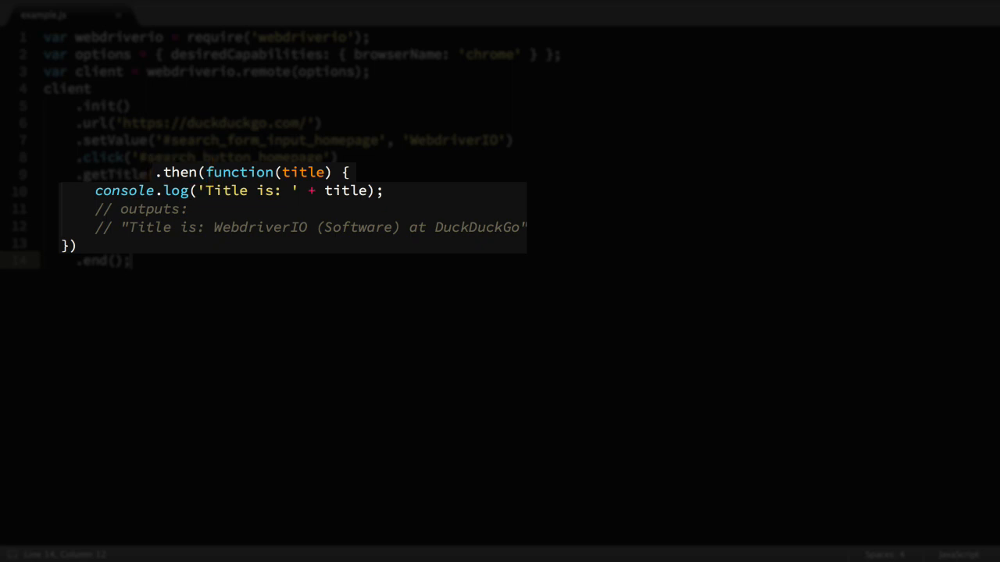
pyautogui.doubleClick(303, 172)
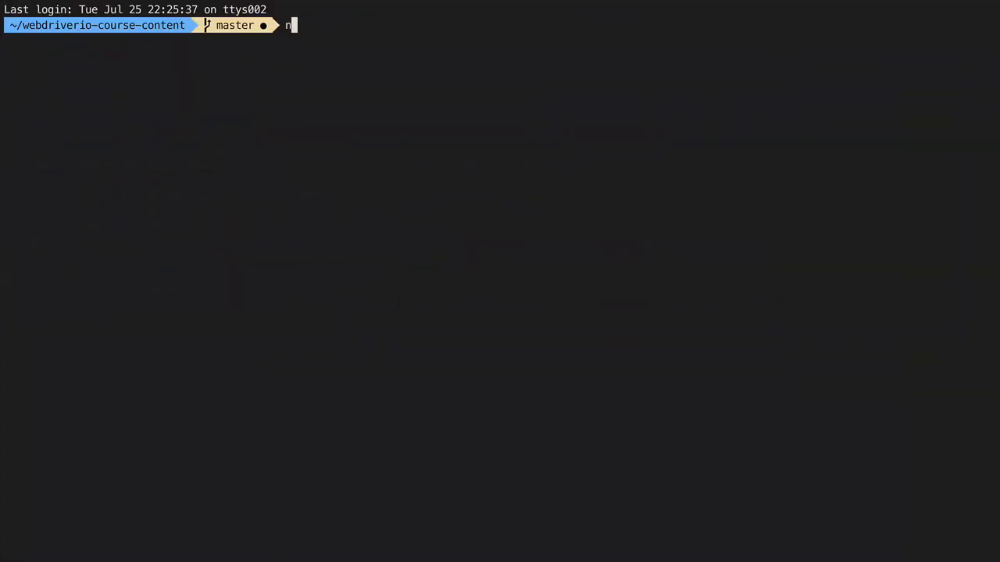
# - Run 'node example.js' so Chrome searches DuckDuckGo for WebdriverIO
pyautogui.write('ode example.js')
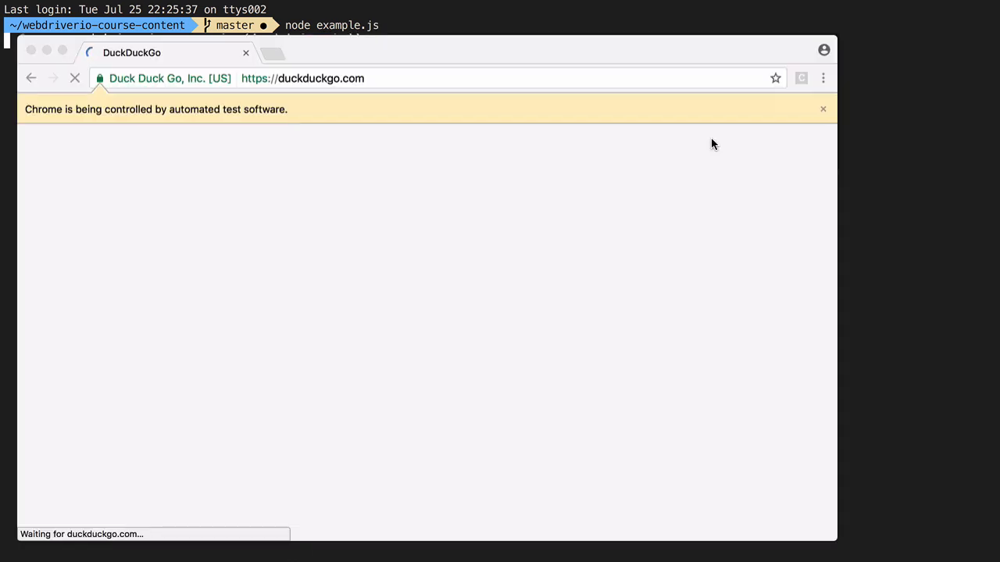
pyautogui.write('WebdriverIO')
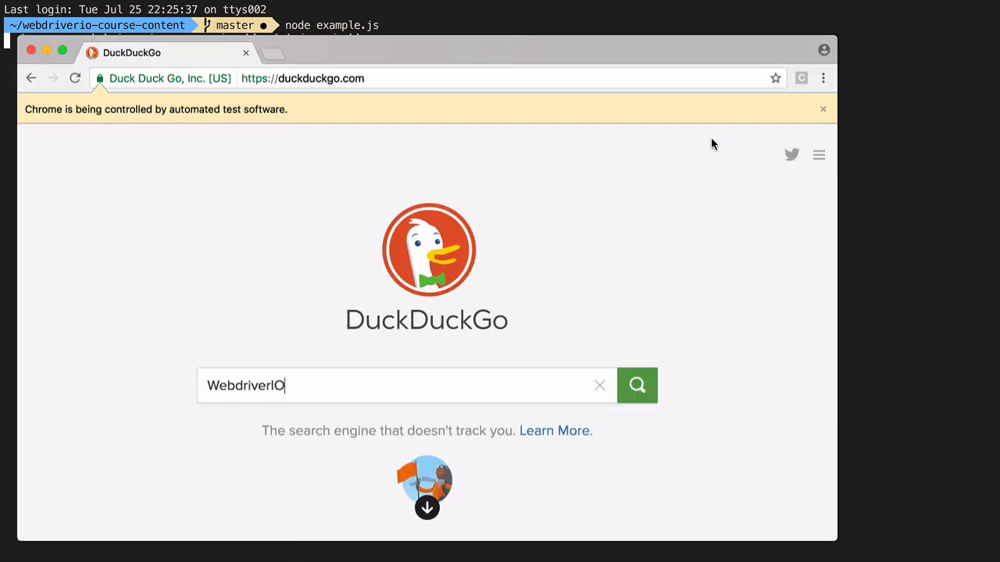
pyautogui.click(637, 385)
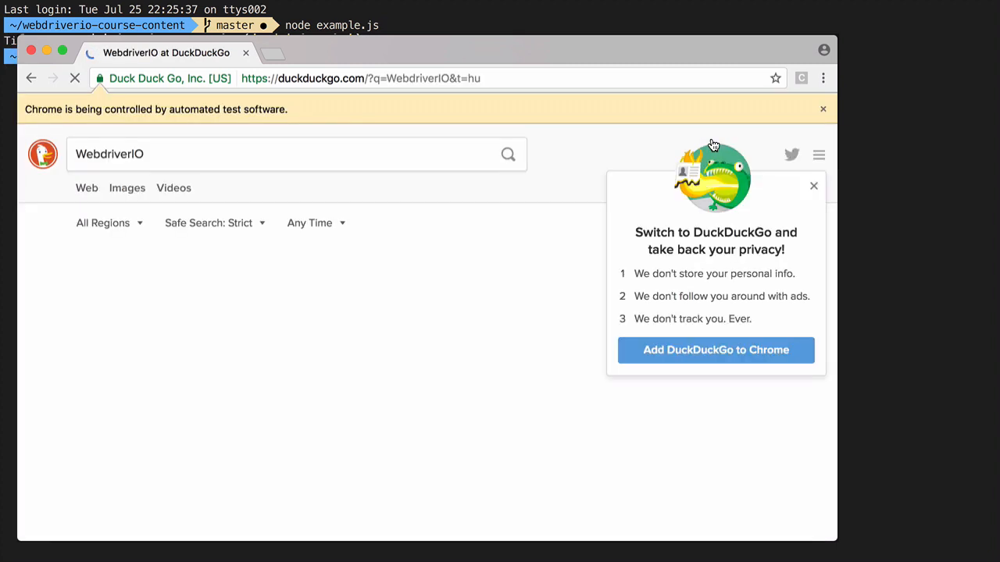